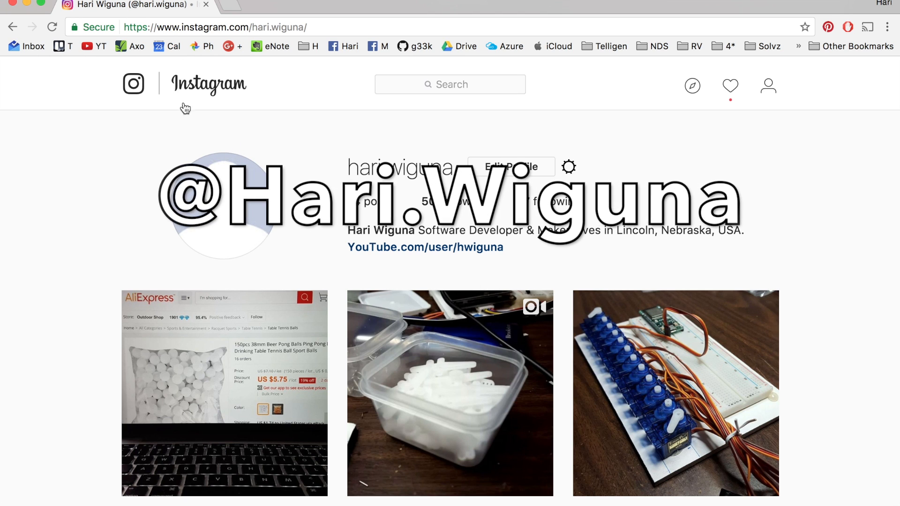
- Open the profile-grid post showing the AliExpress listing for 150 ping pong balls, revealing its comments
scroll(down, 3)
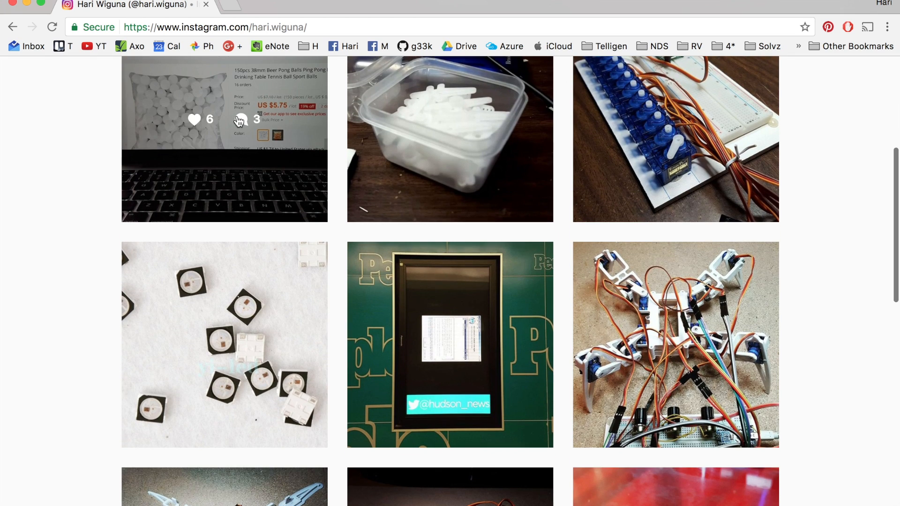
click(225, 344)
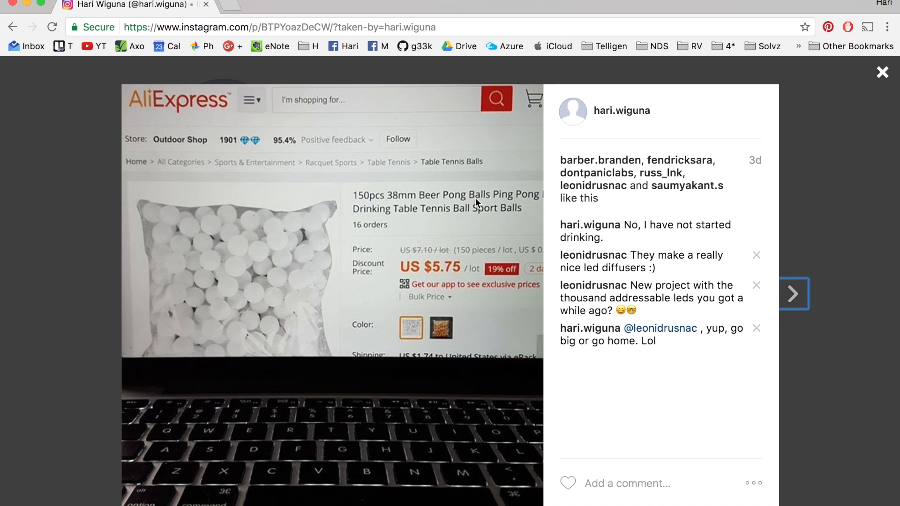
mouse_move(517, 249)
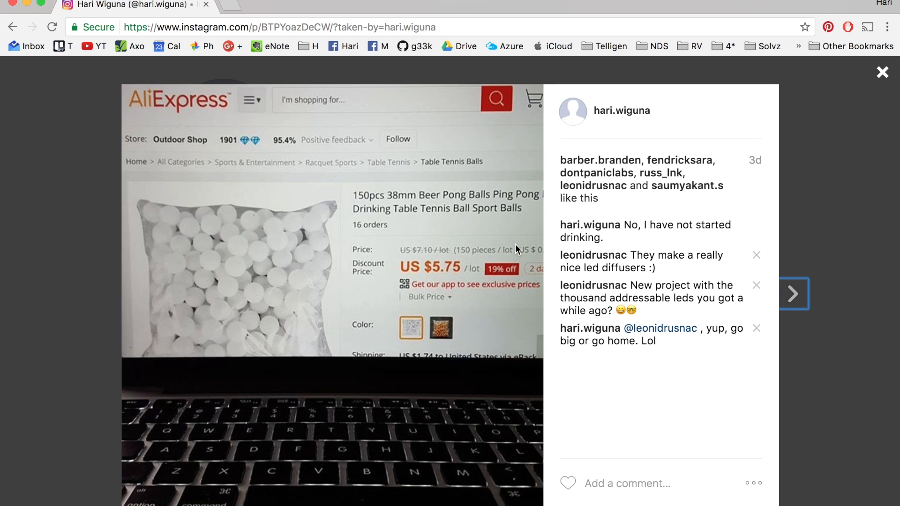
mouse_move(486, 212)
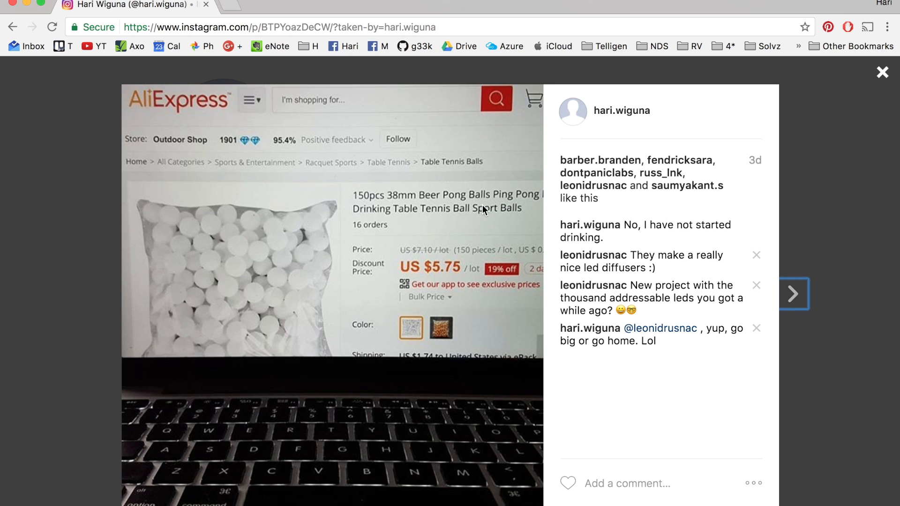
mouse_move(490, 231)
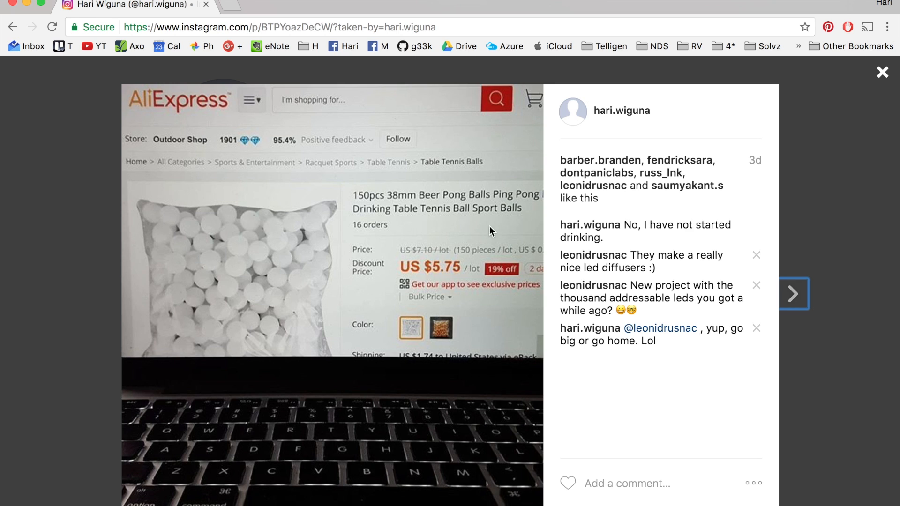
mouse_move(503, 228)
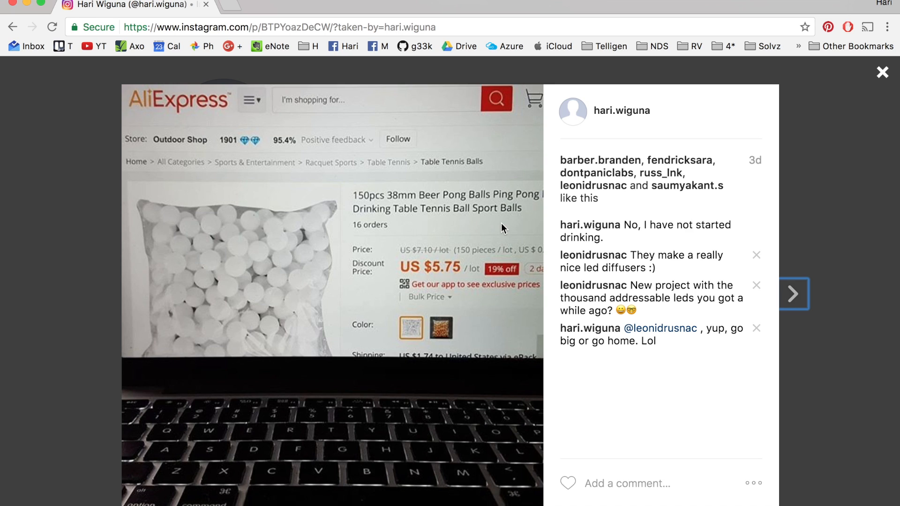